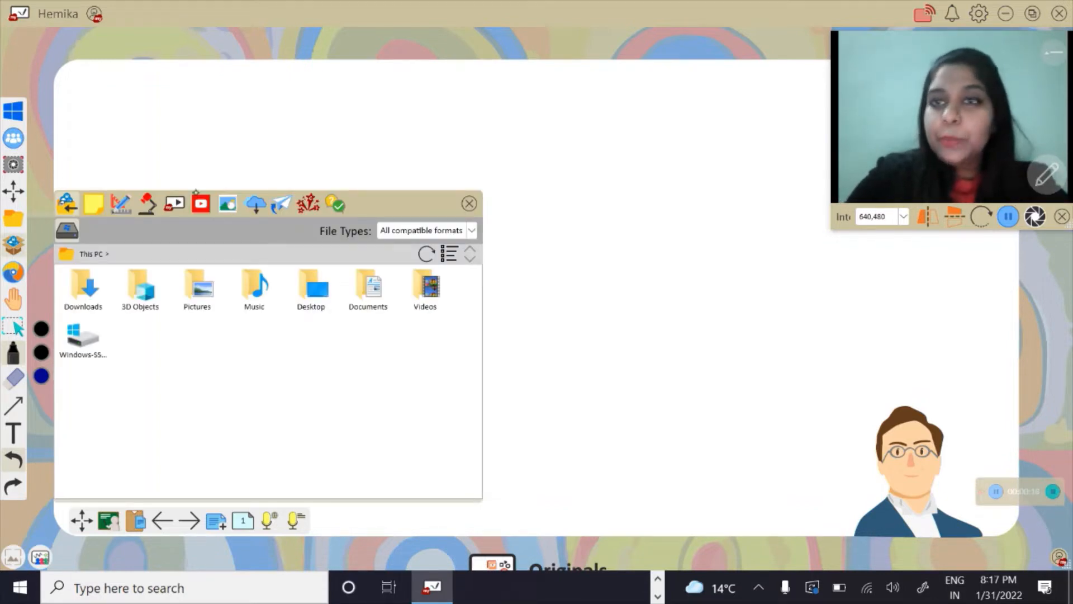
Switch the magic box from the PC file browser to YouTube video search.
left_click(200, 204)
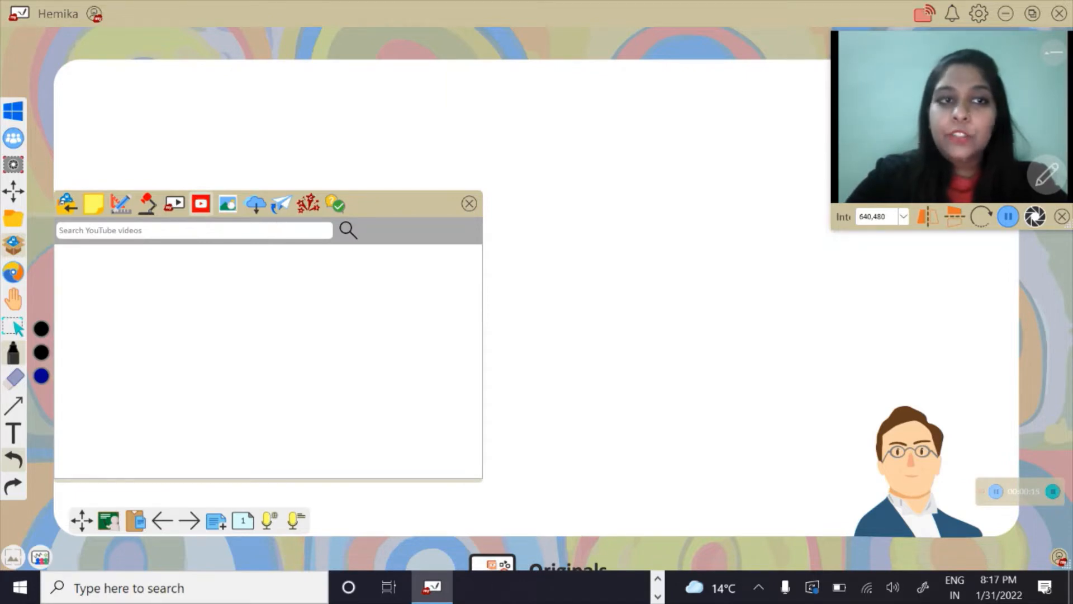
Search YouTube for 'water cycle' videos.
left_click(194, 230)
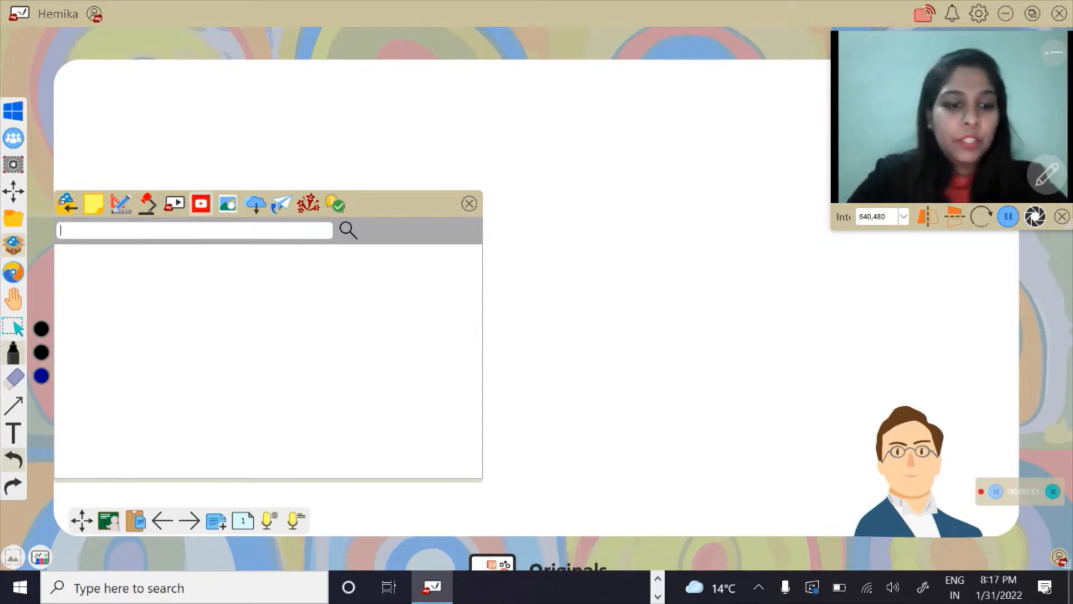
type("water")
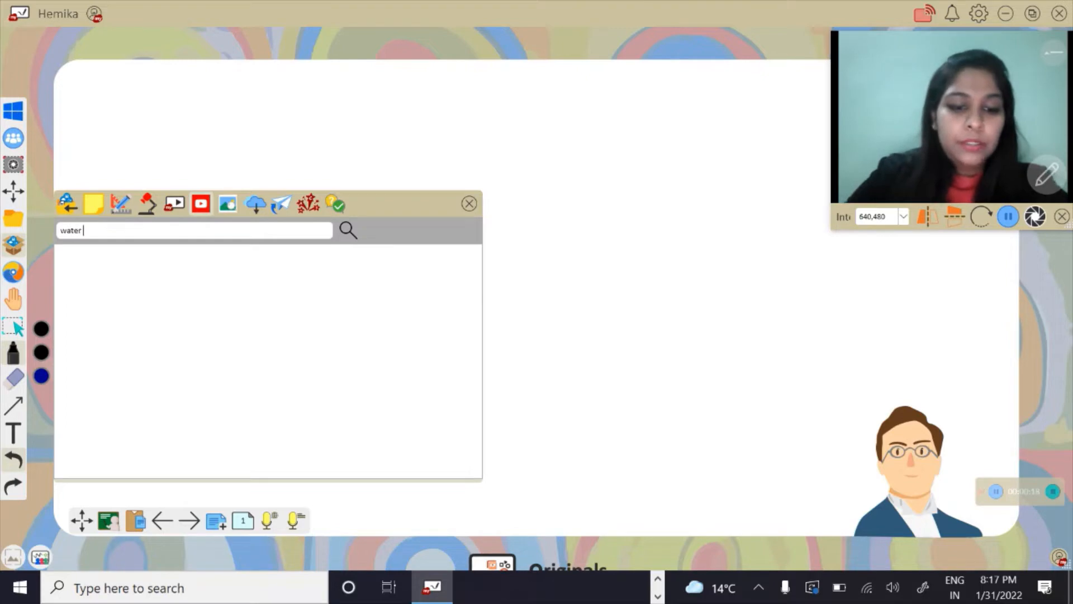
type("cycle")
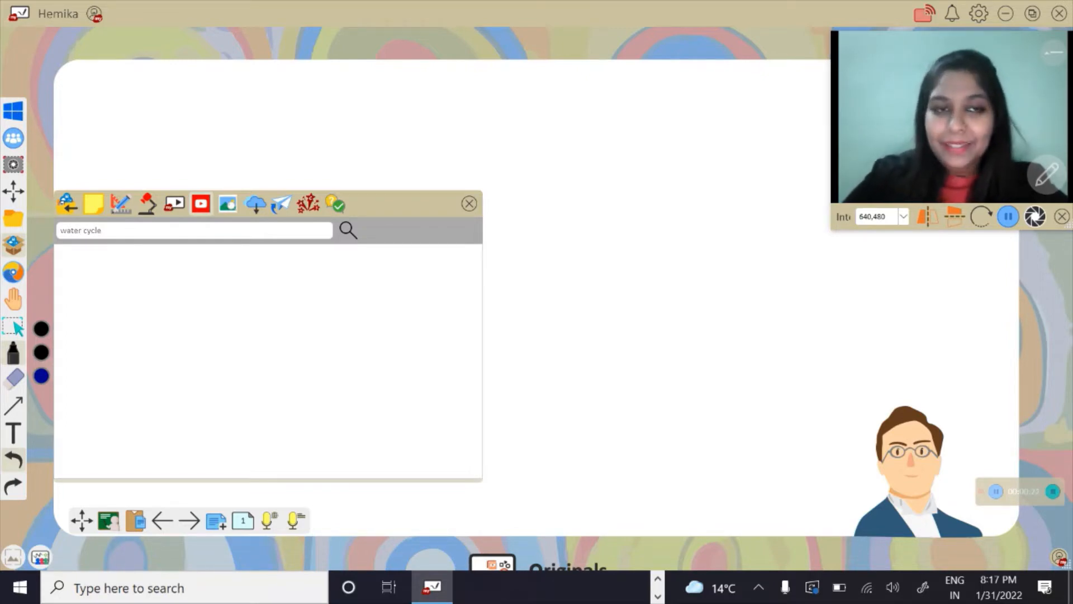
left_click(347, 230)
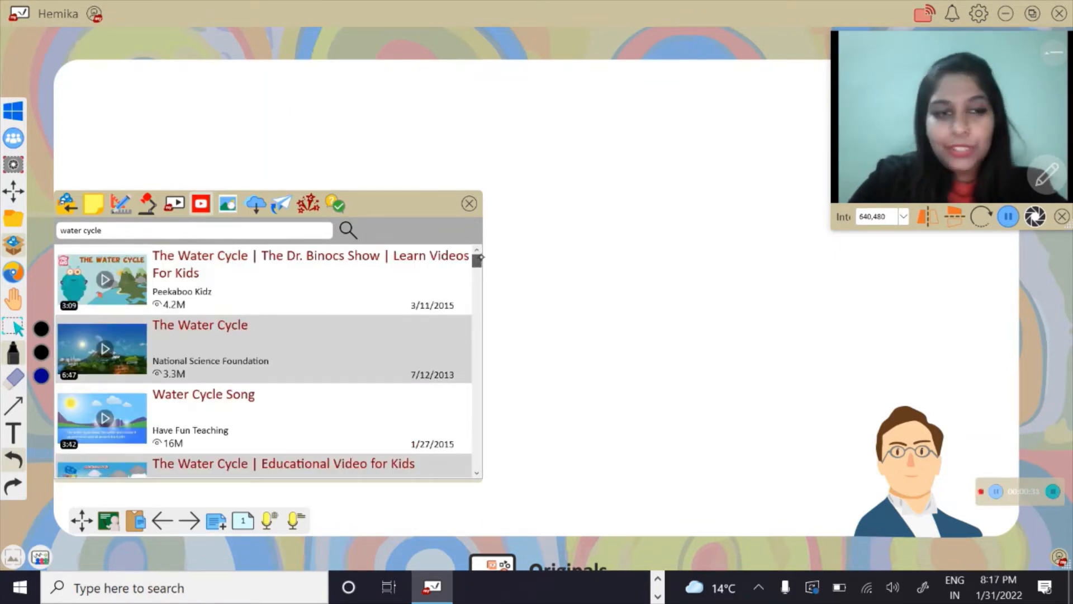
Embed National Science Foundation's 'The Water Cycle' video and enlarge it on the board.
scroll("down", 3)
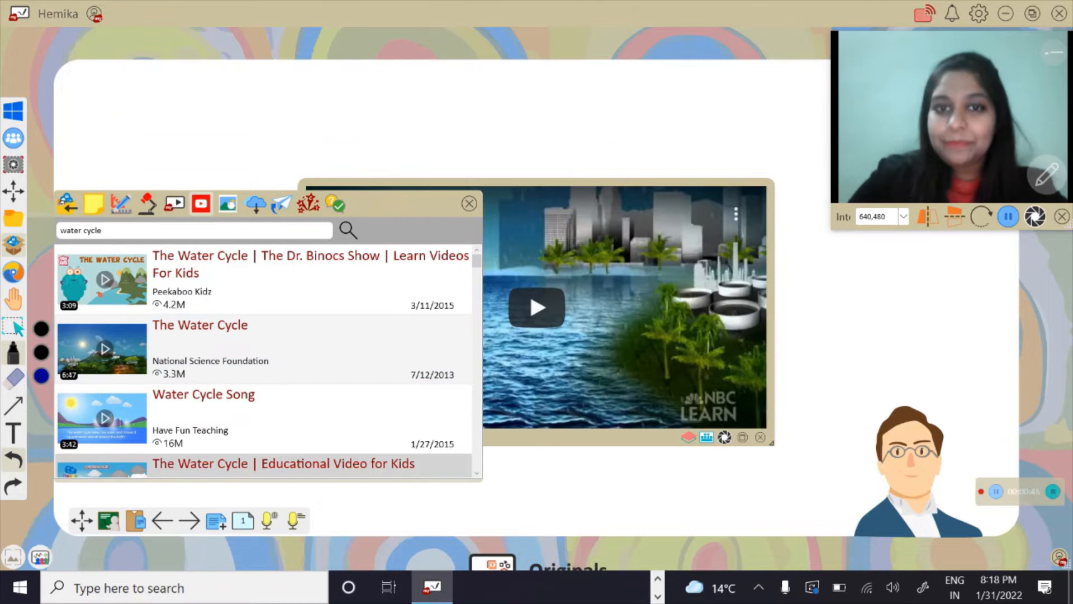
left_click(469, 204)
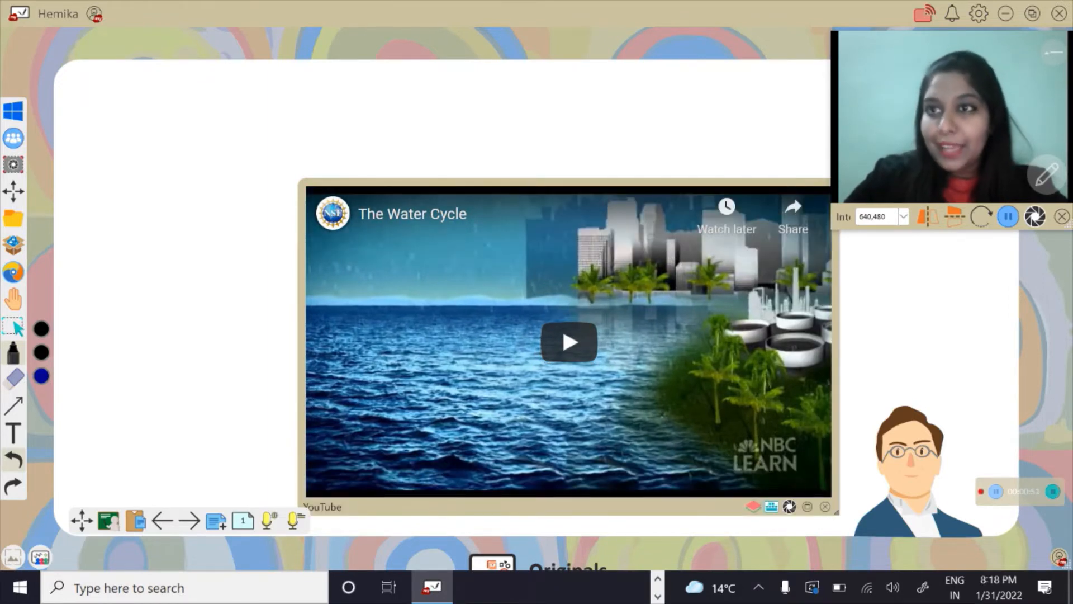
Play the embedded water cycle video and dismiss the More videos overlay.
left_click(568, 342)
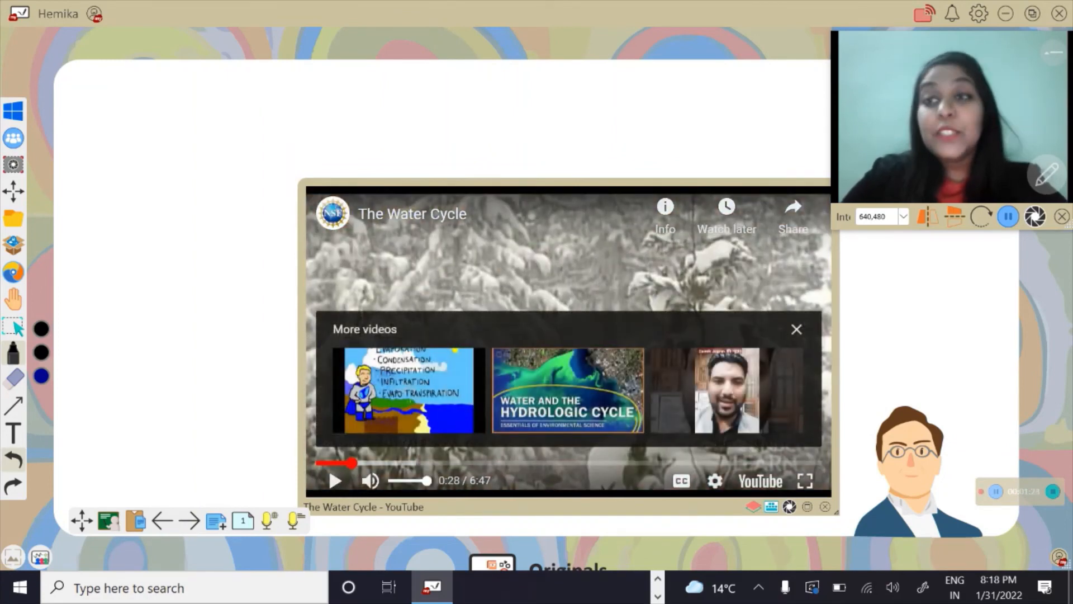
left_click(796, 329)
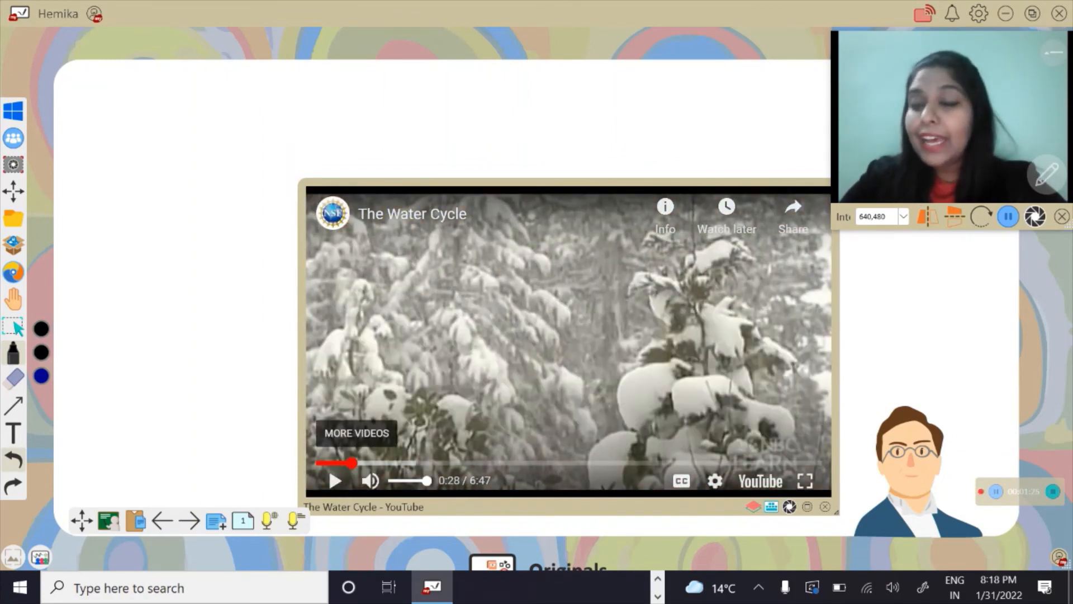